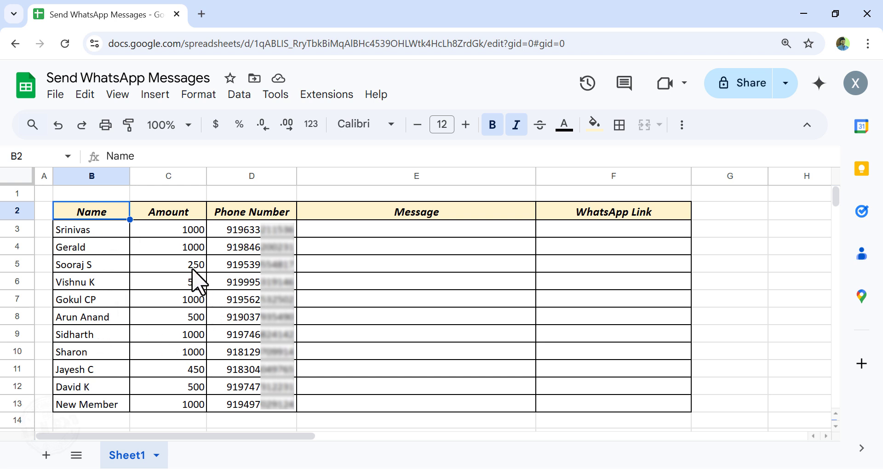
mouse_move(187, 270)
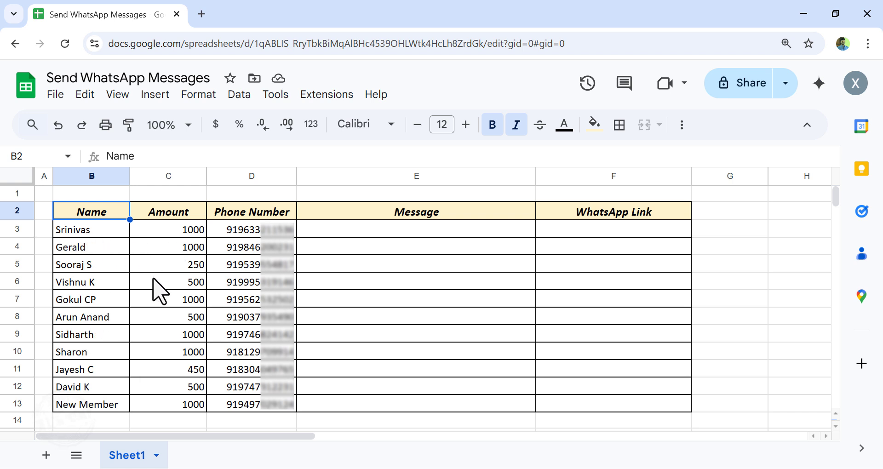
mouse_move(168, 319)
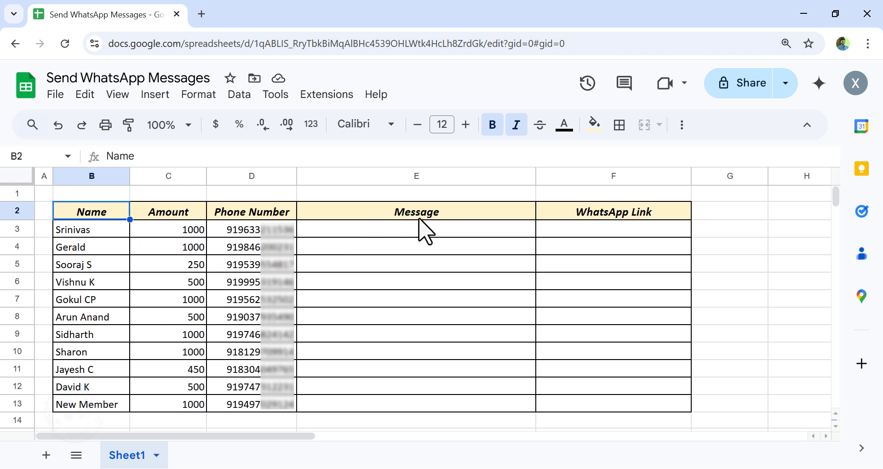
Enter a formula in E3 joining 'Hi ', B3's name and C3's amount with ' is due. Please pay ASAP.'
left_click(416, 229)
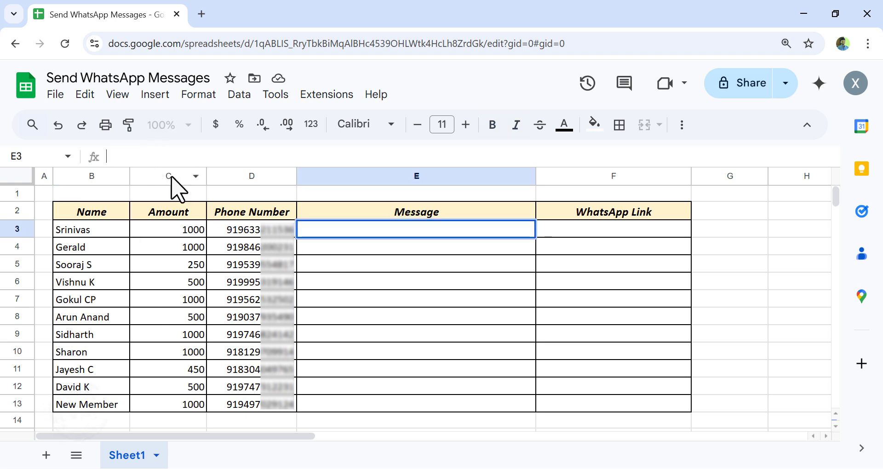
type("=")
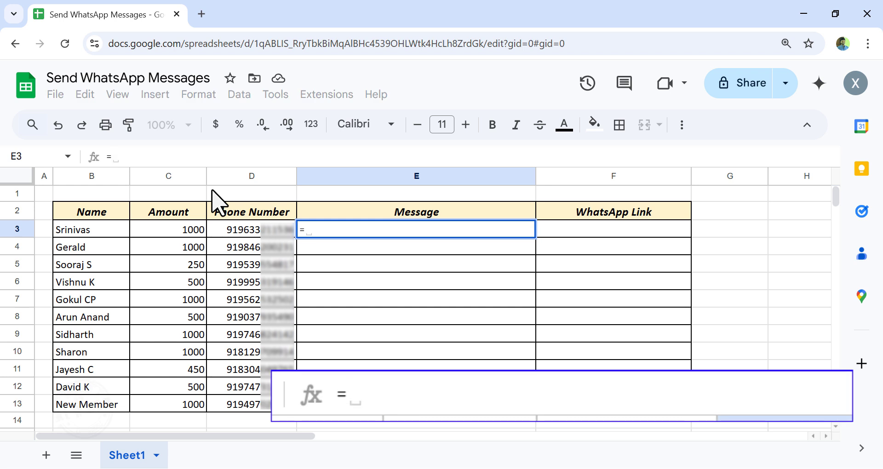
type("\"Hi")
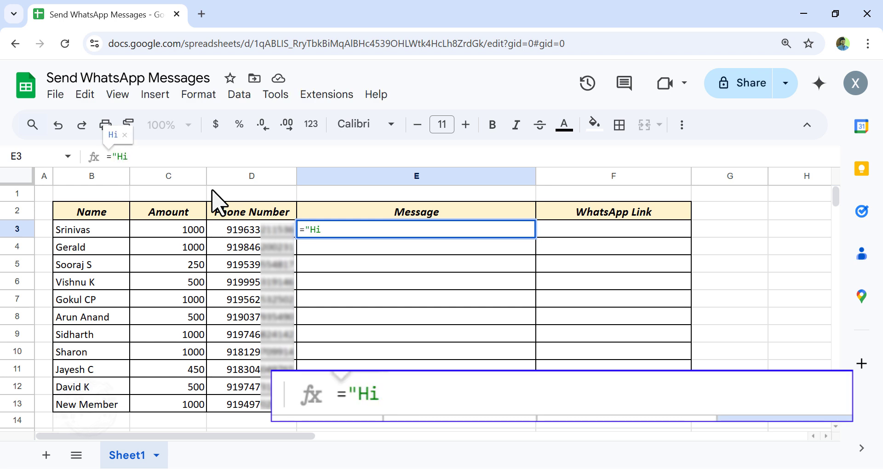
type("\"&")
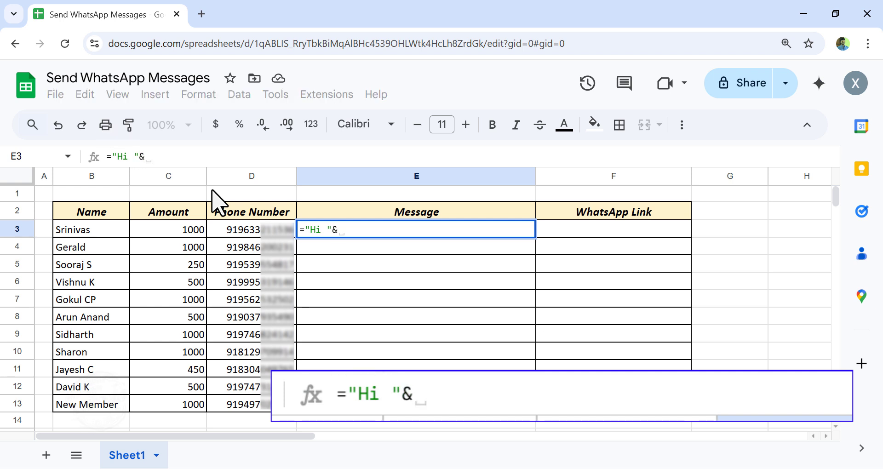
left_click(90, 229)
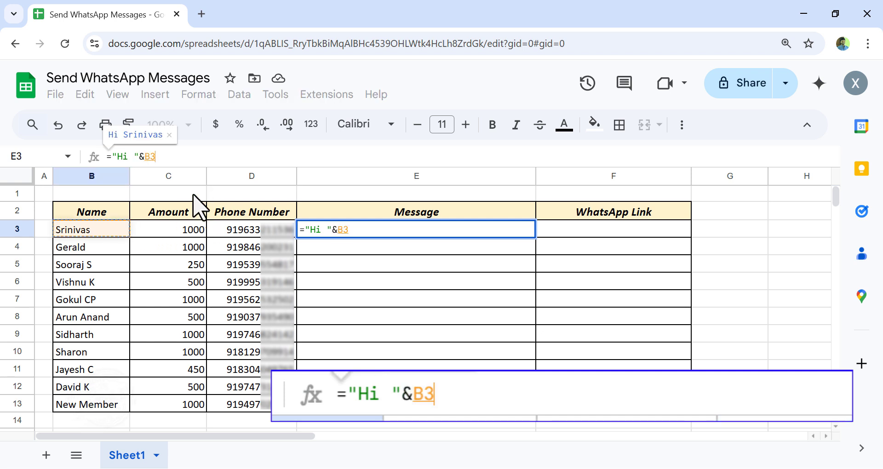
type("&")
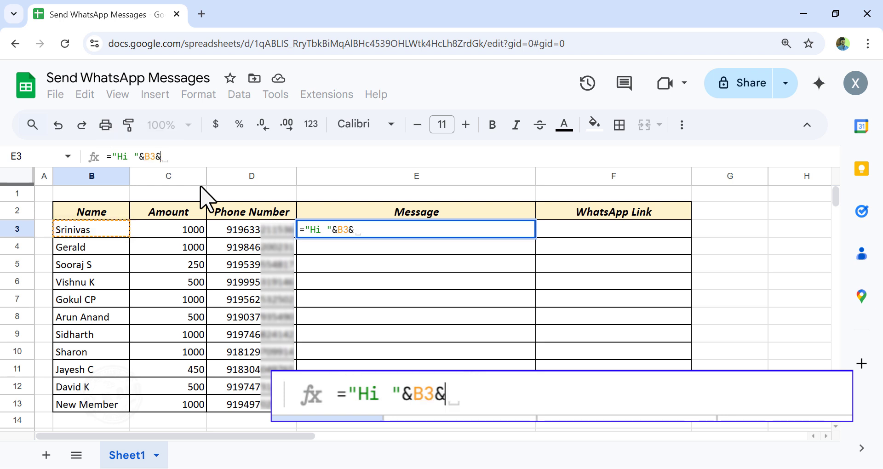
type("\",")
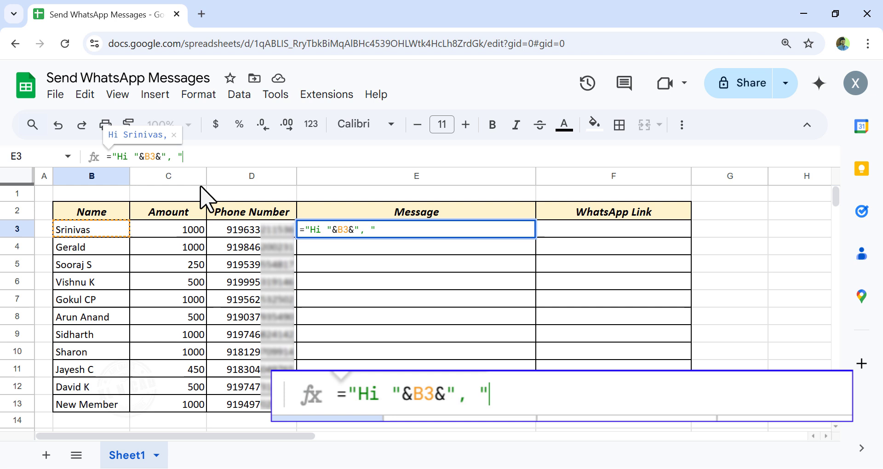
type("&")
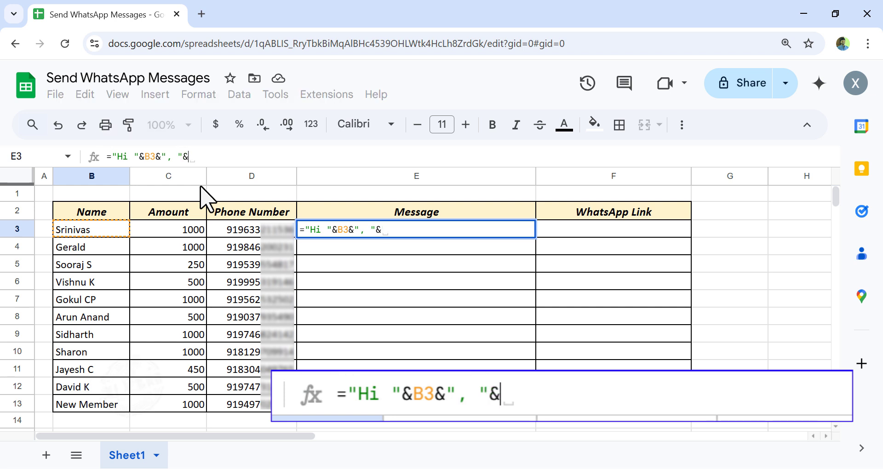
left_click(167, 230)
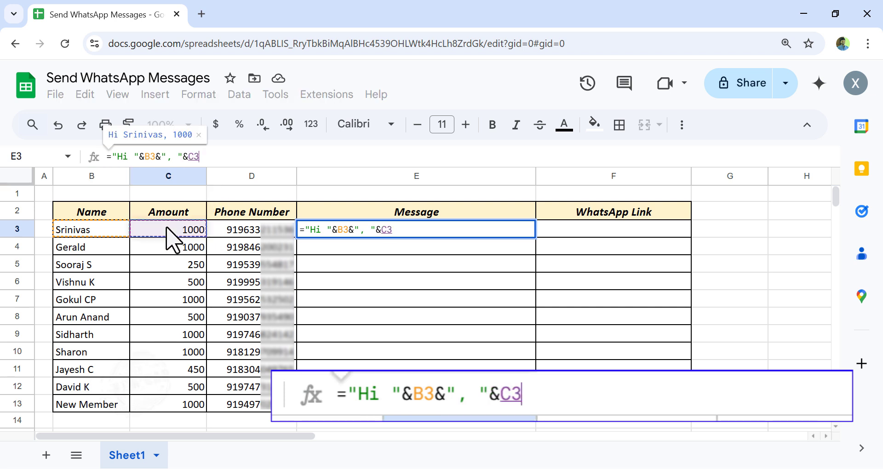
type("&")
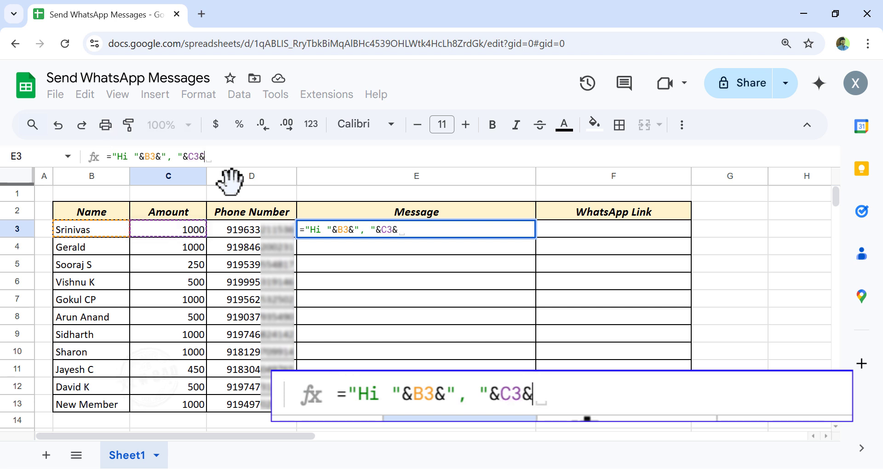
type("\" is du")
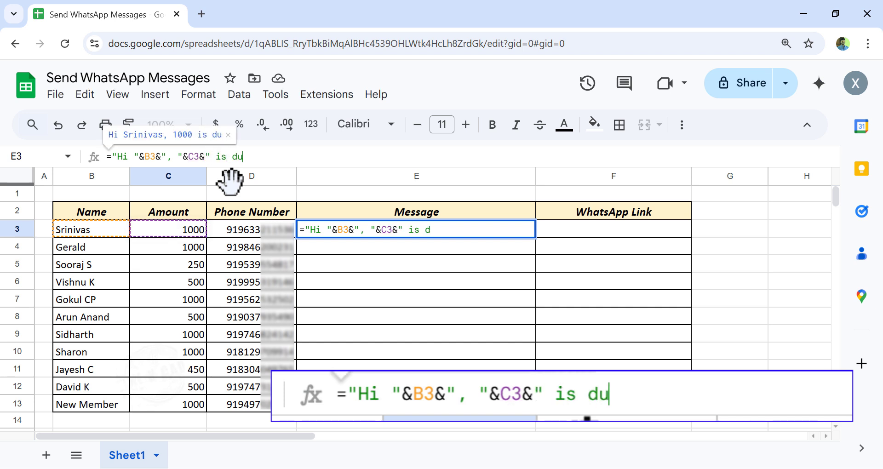
type("e. Please pay A")
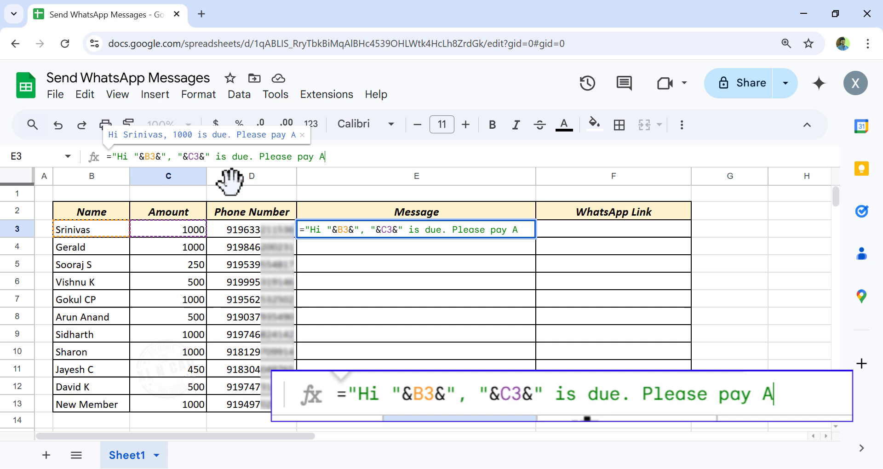
type("SAP.")
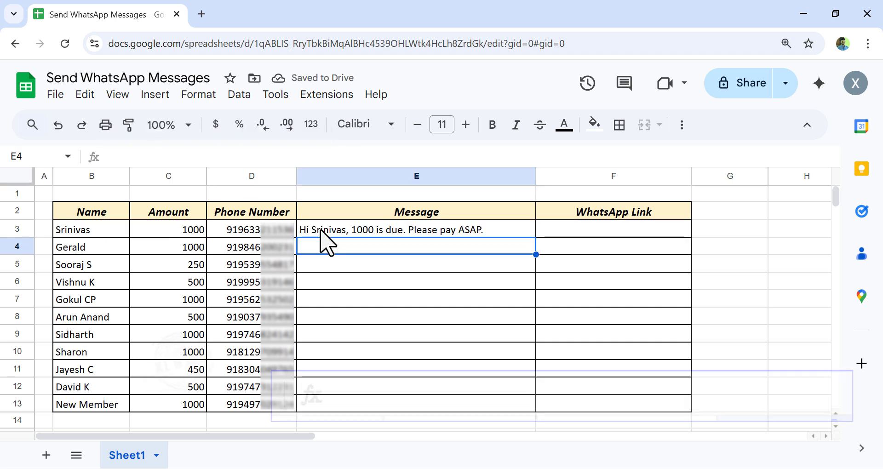
left_click(416, 229)
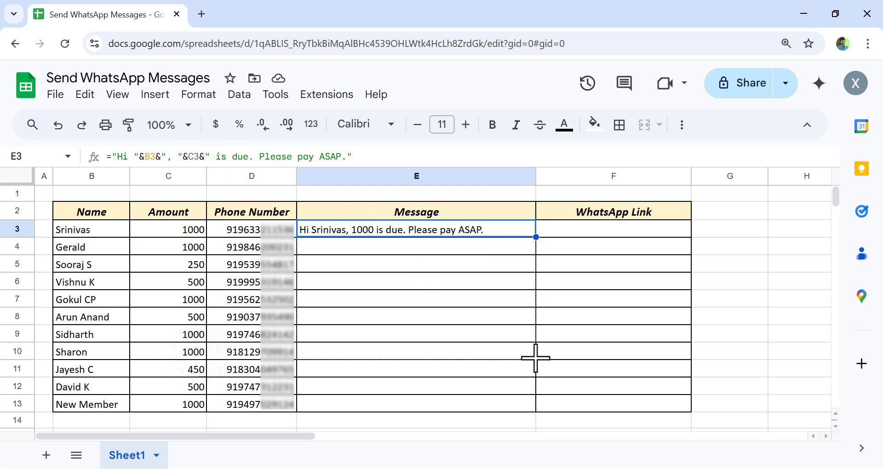
left_click_drag(535, 236, 535, 412)
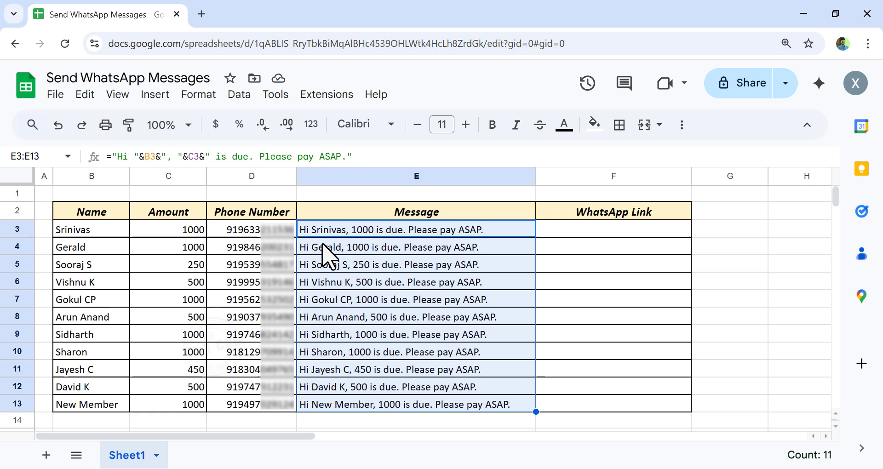
mouse_move(336, 265)
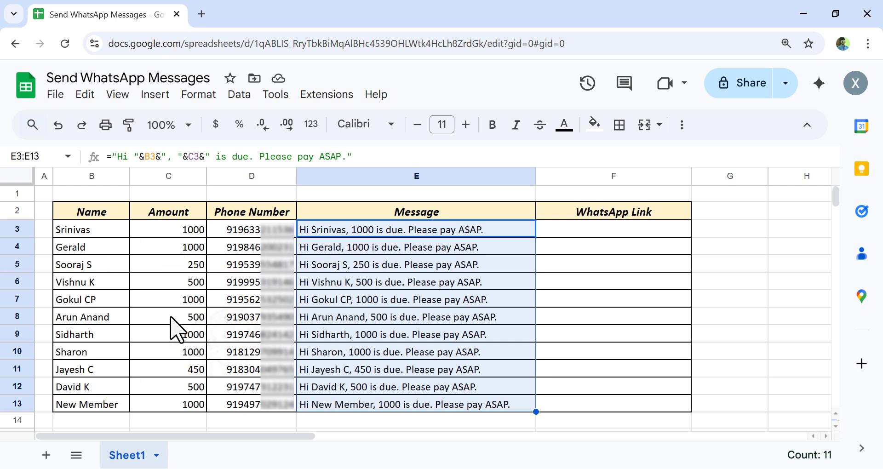
left_click(91, 317)
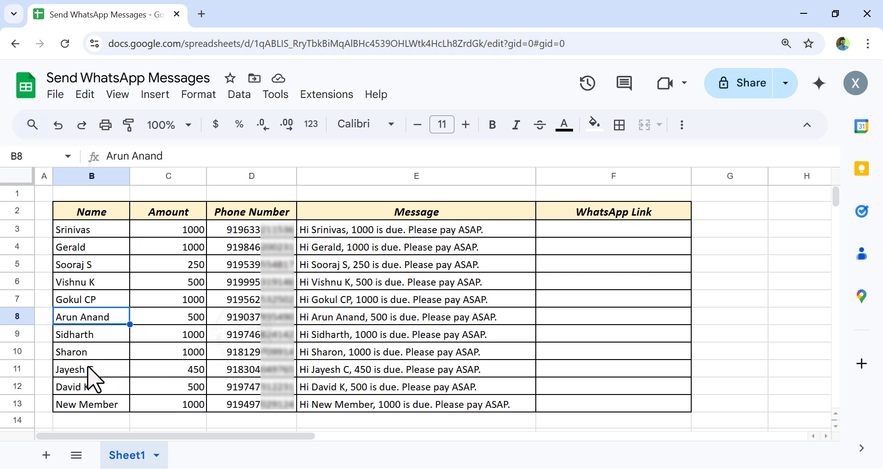
left_click(91, 369)
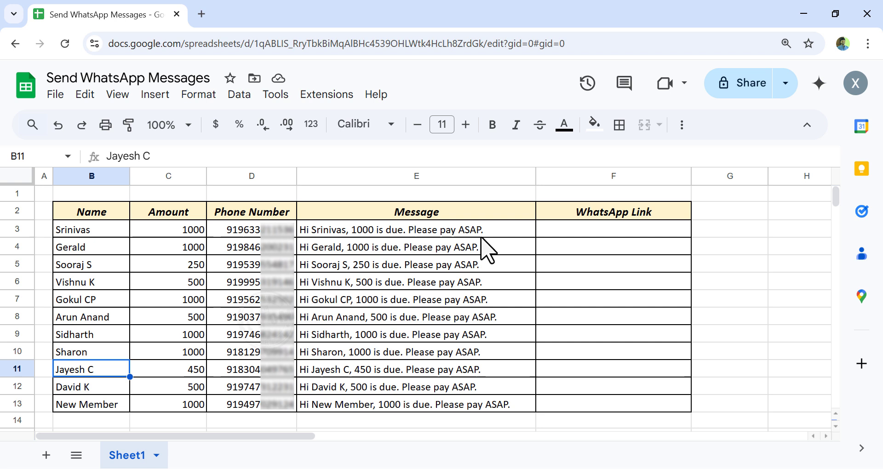
left_click(417, 229)
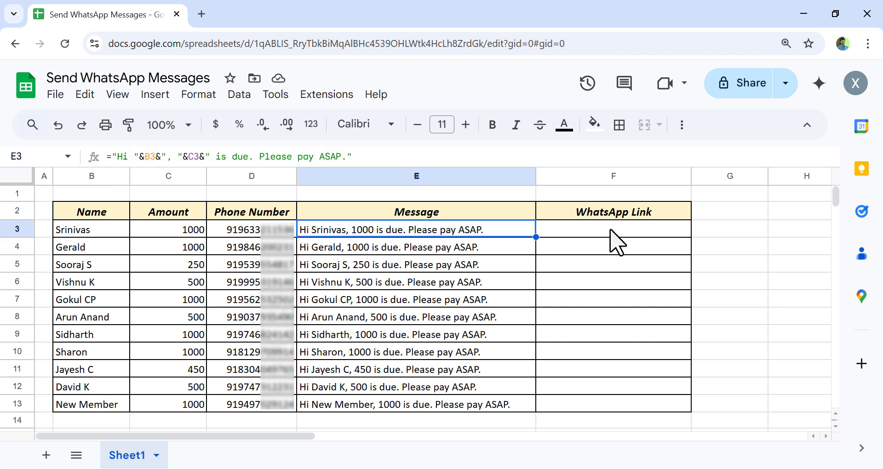
left_click(613, 229)
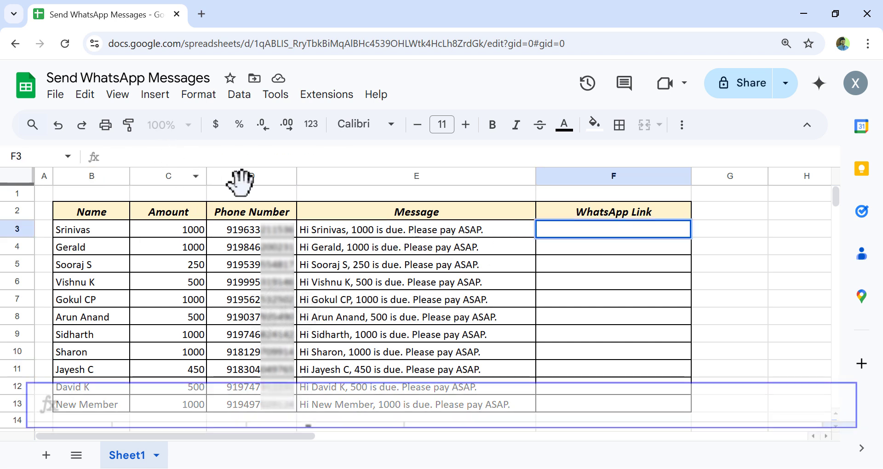
type("=HY")
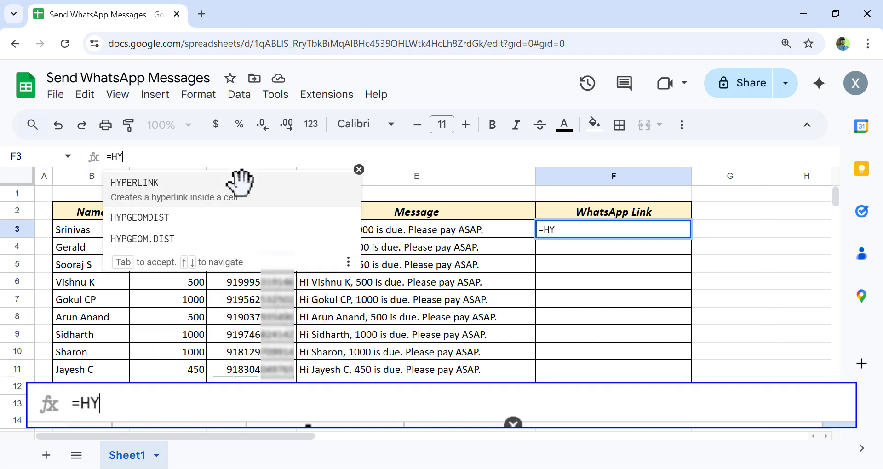
type("PERLINK")
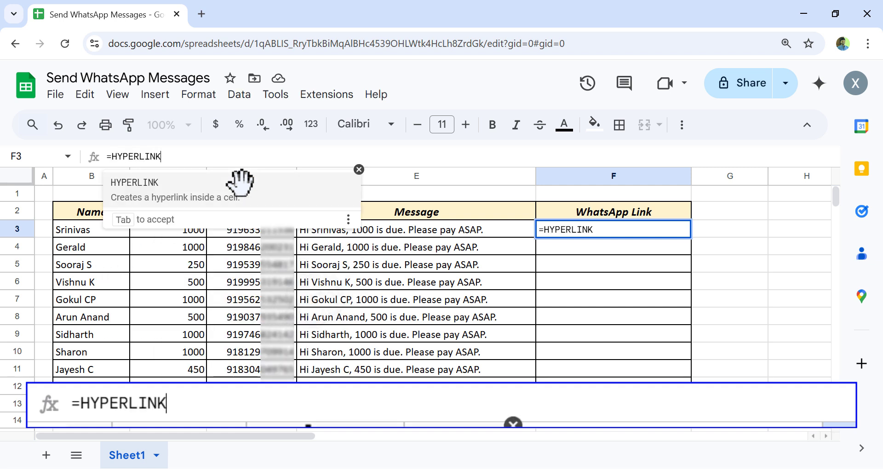
type("(\"")
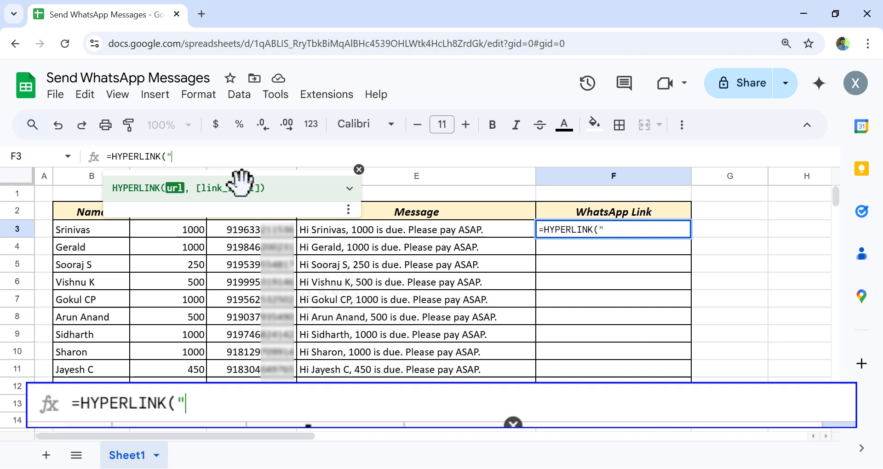
type("https:")
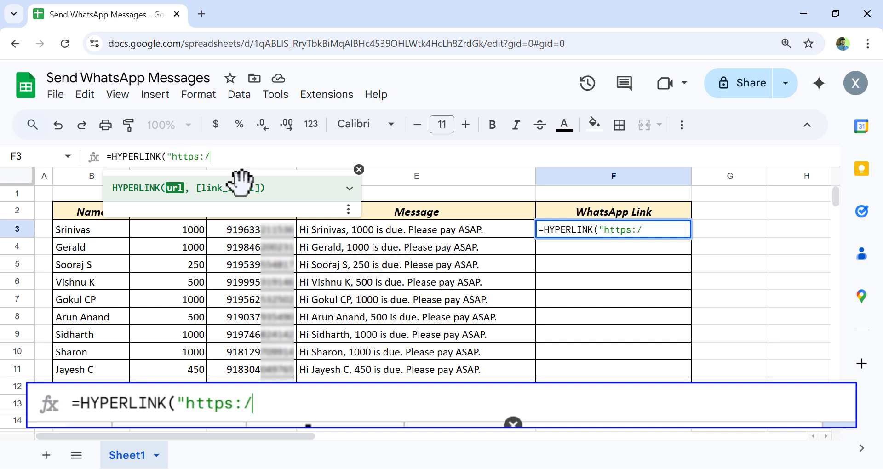
type("/web.whatsa")
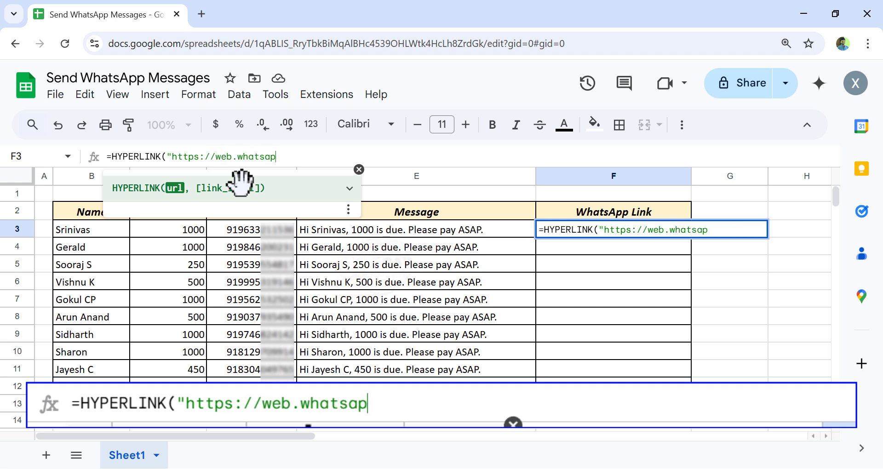
type("p.com")
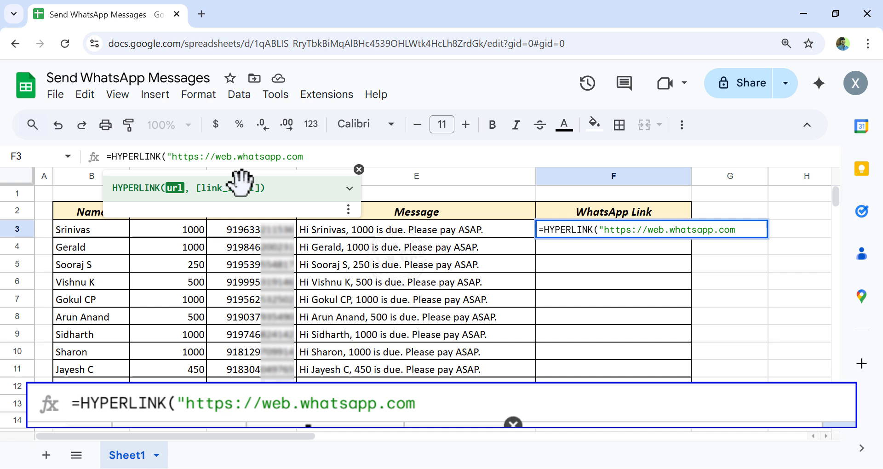
type("/send")
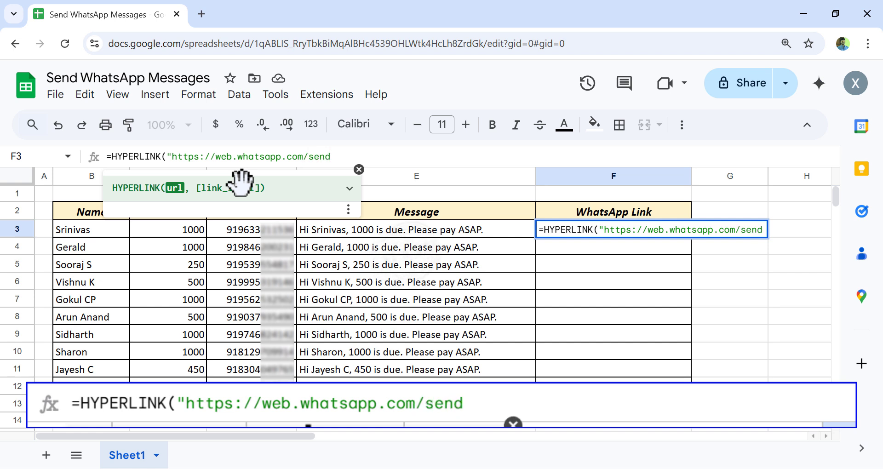
type("?pho")
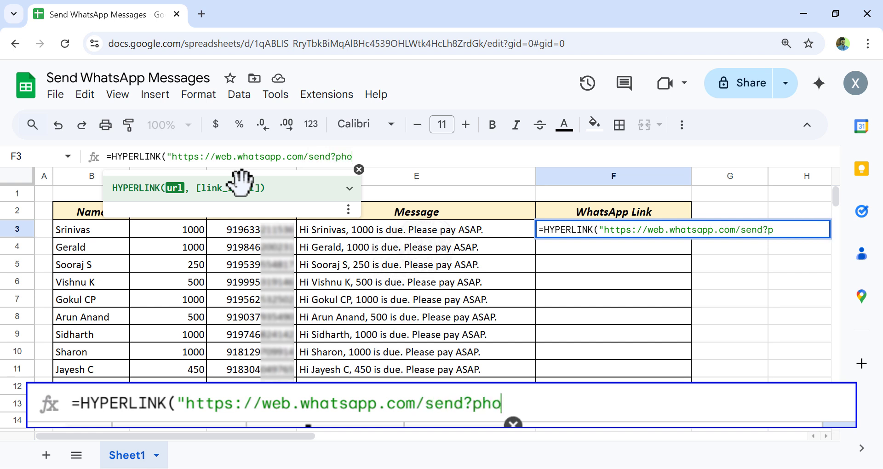
type("ne=\"")
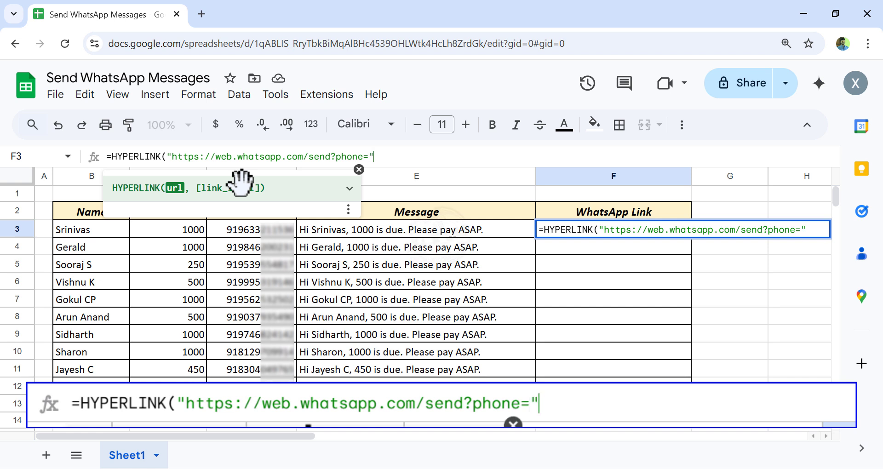
type("&")
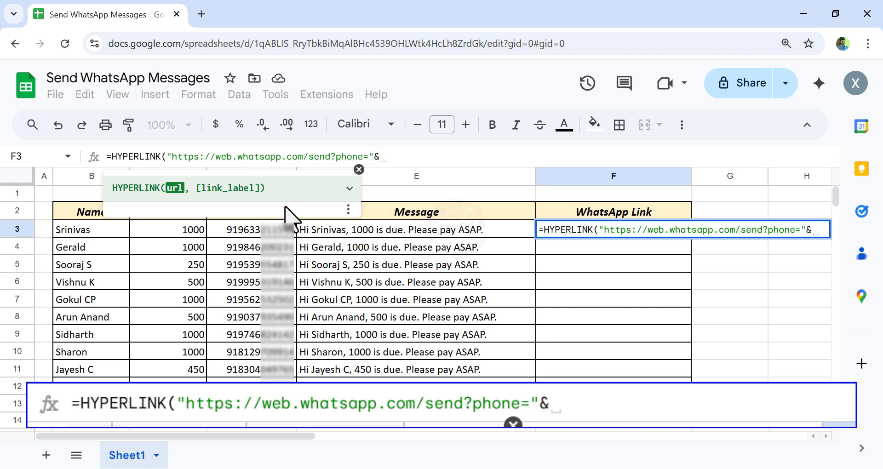
Complete the link with D3's phone, '&text=' plus E3's message, labelled 'Send Message'
left_click(251, 229)
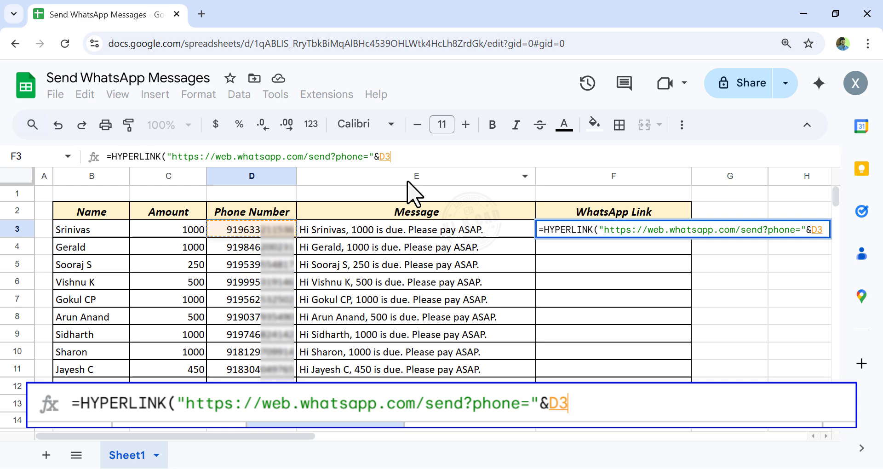
type("&\"")
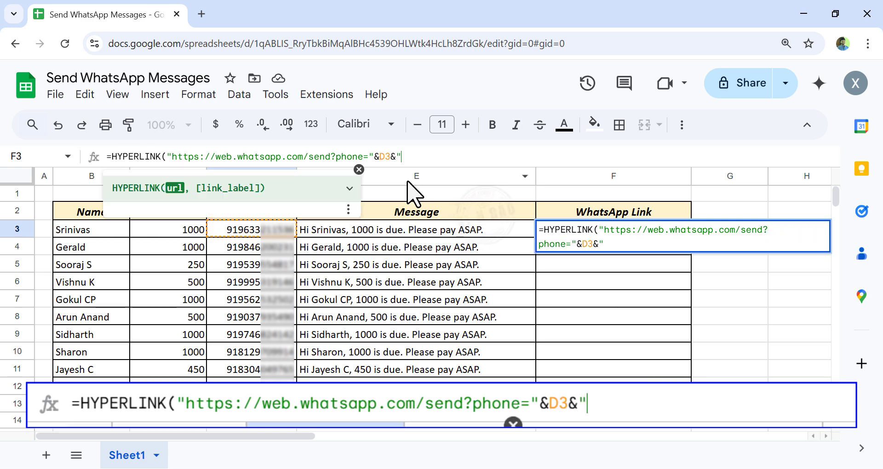
type("&")
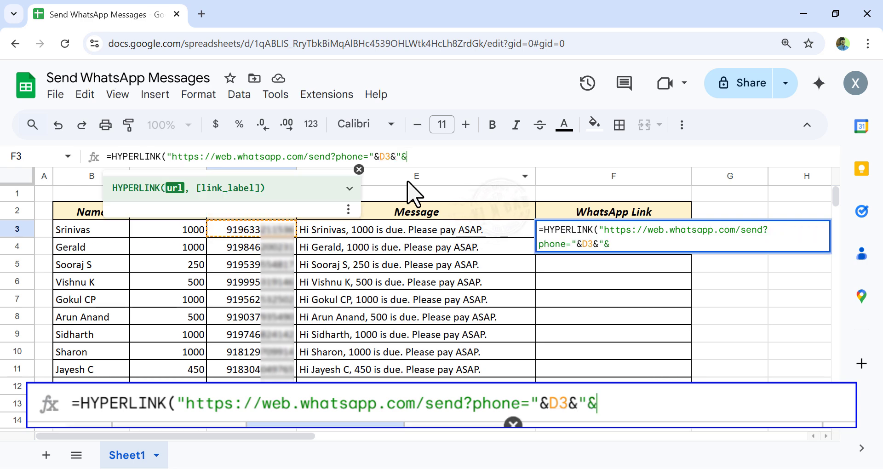
type("text=\"")
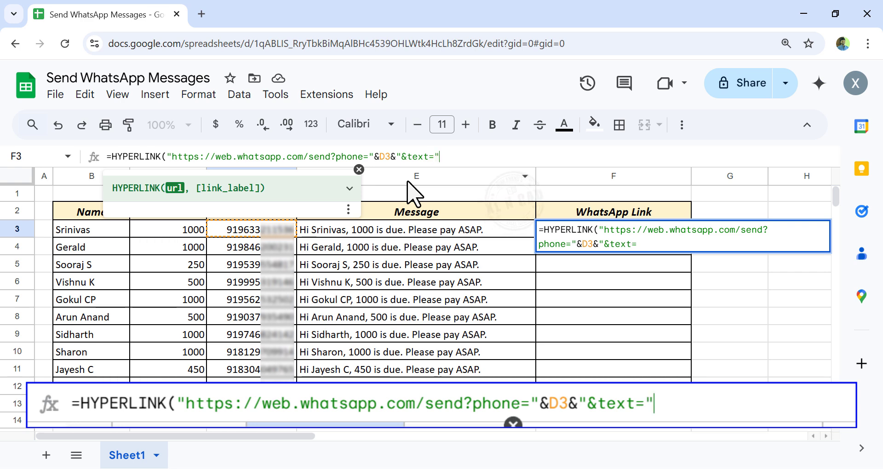
type("&")
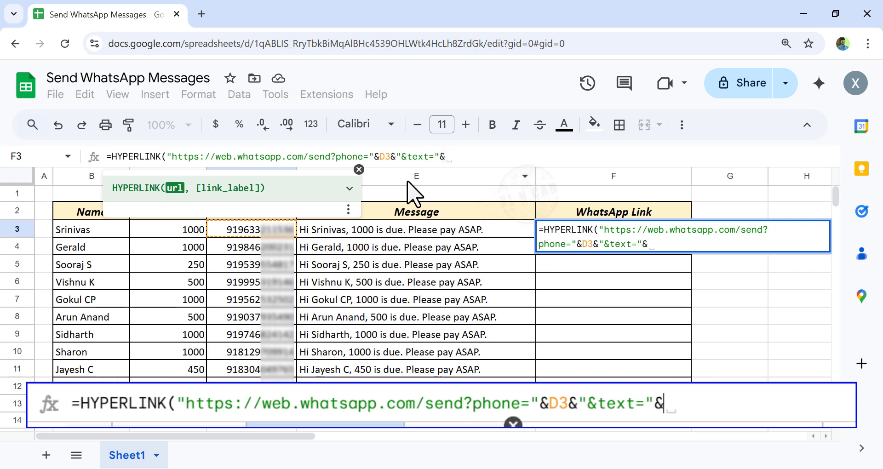
left_click(417, 229)
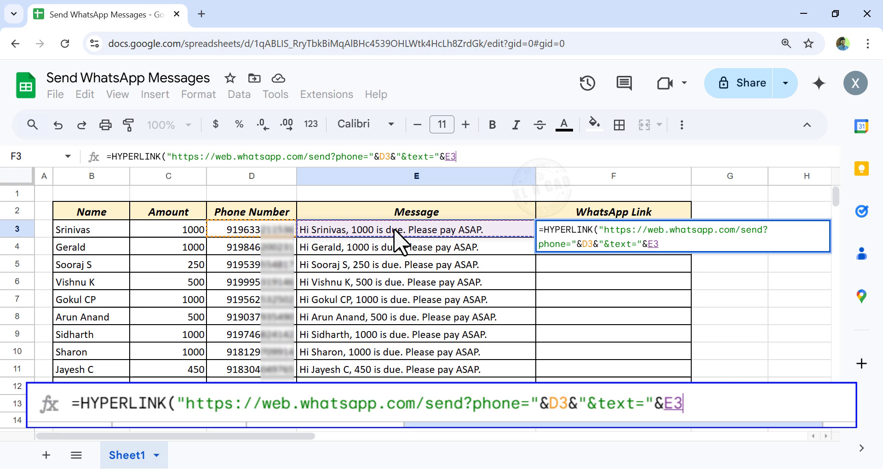
type(",")
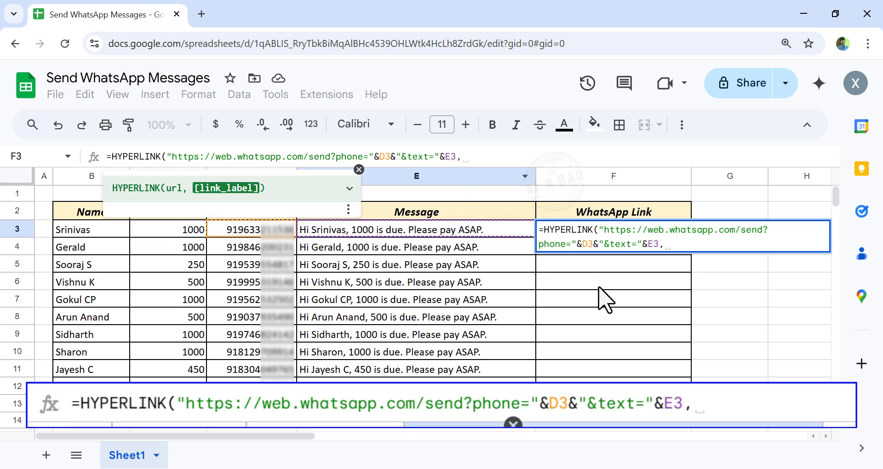
mouse_move(467, 189)
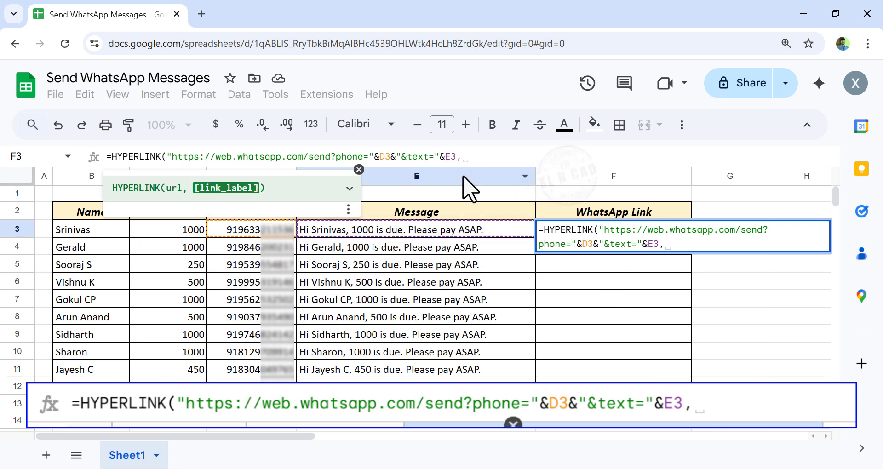
type("\"")
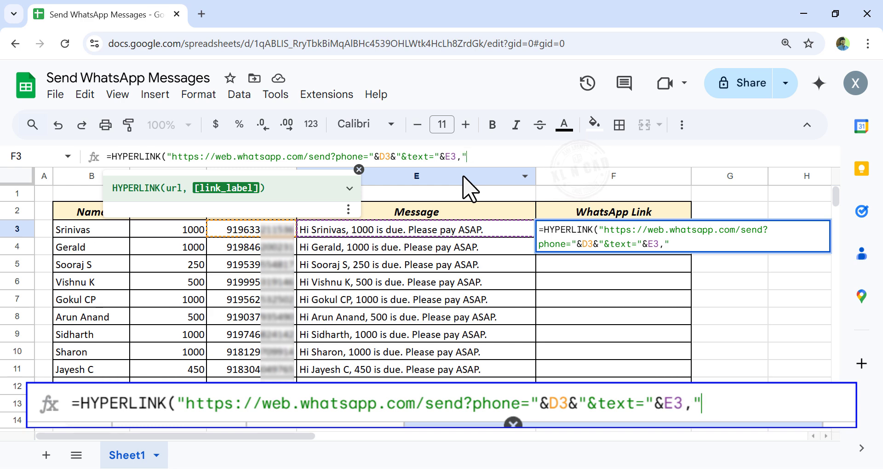
type("Send Message")
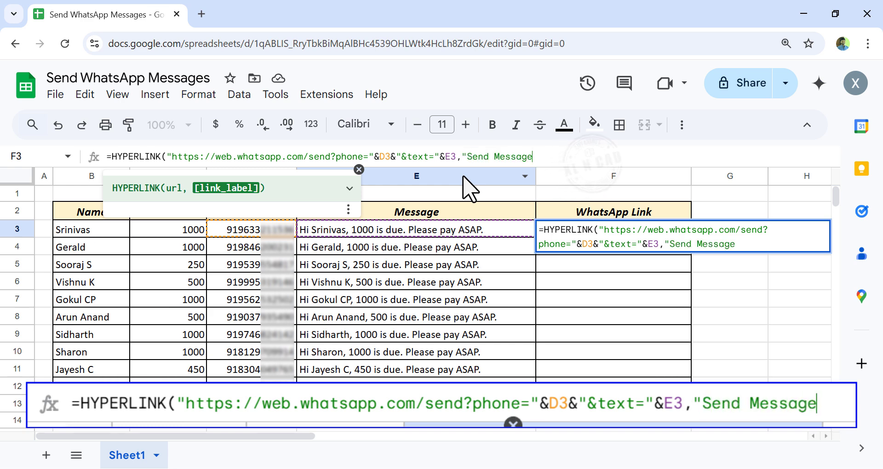
type(")")
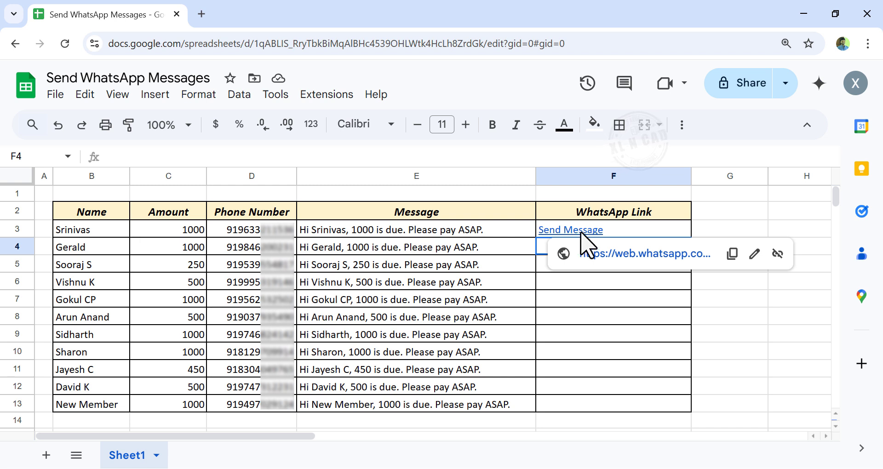
Fill F3's link formula down to F13 and open the Send Message link in F10
left_click(613, 229)
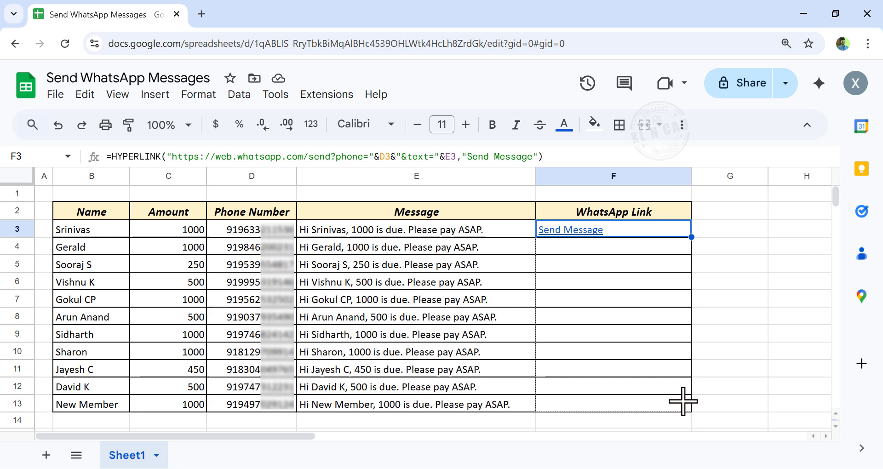
left_click_drag(693, 237, 685, 401)
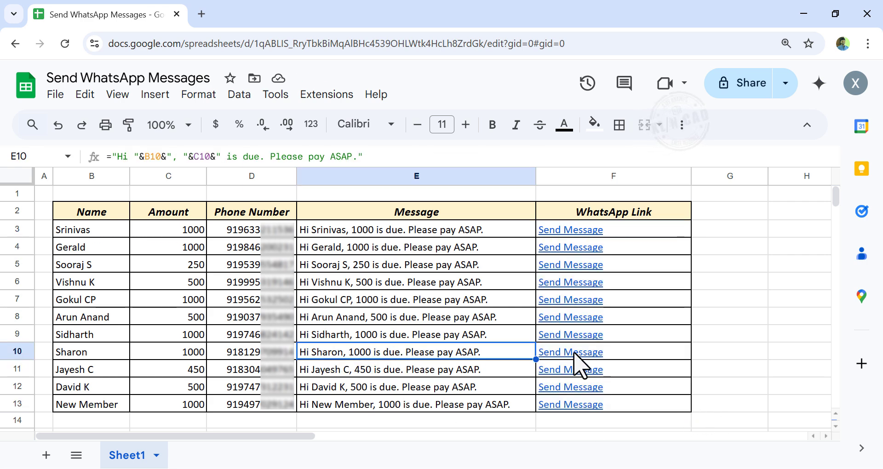
left_click(570, 351)
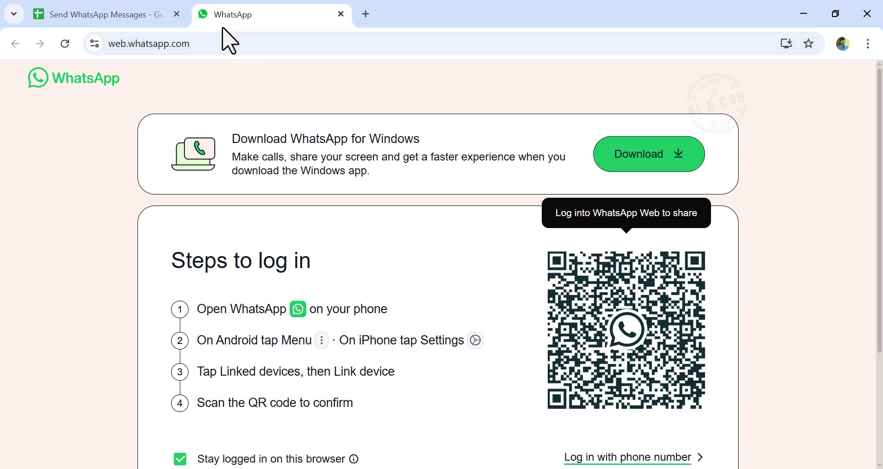
mouse_move(544, 247)
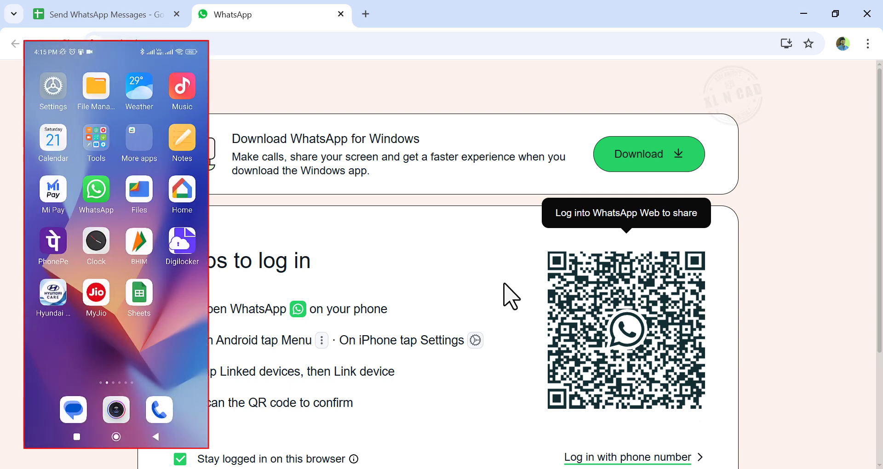
Log in to WhatsApp Web by linking the phone through the QR code
left_click(96, 194)
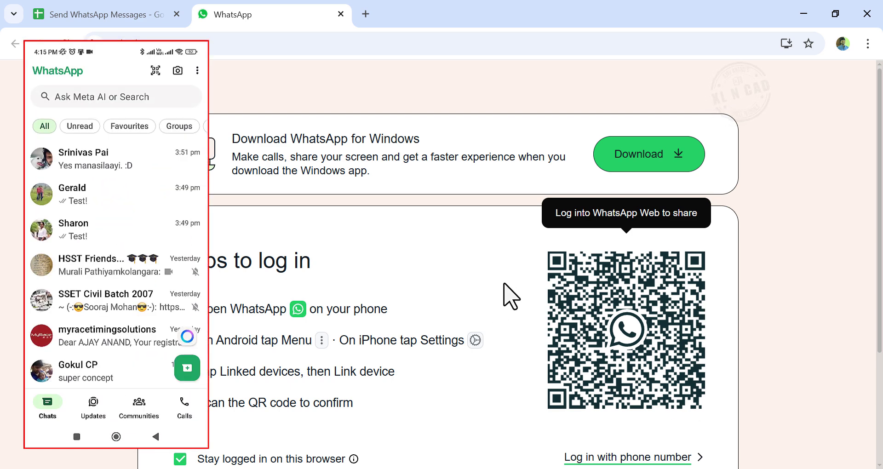
left_click(197, 71)
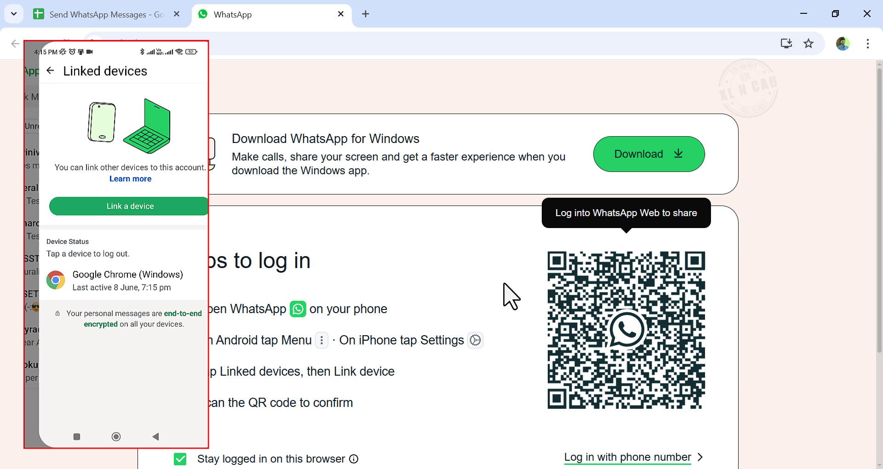
left_click(127, 206)
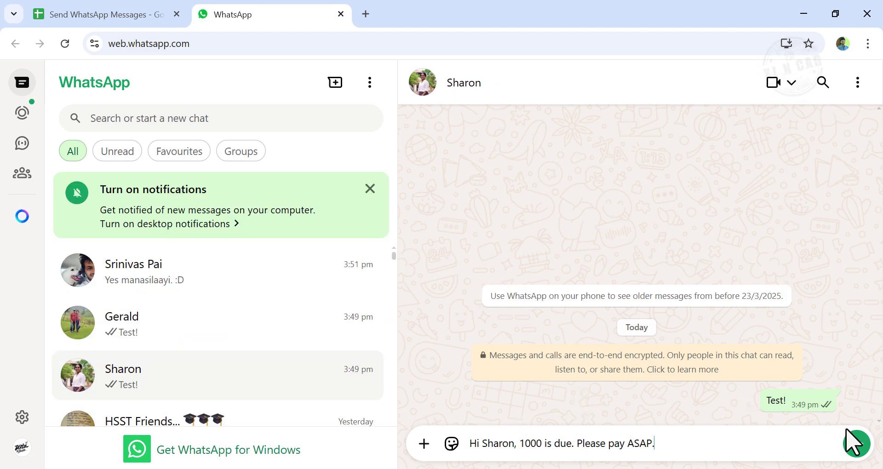
Send Sharon's prefilled 1000-due reminder and return to the Google Sheets tab
left_click(856, 444)
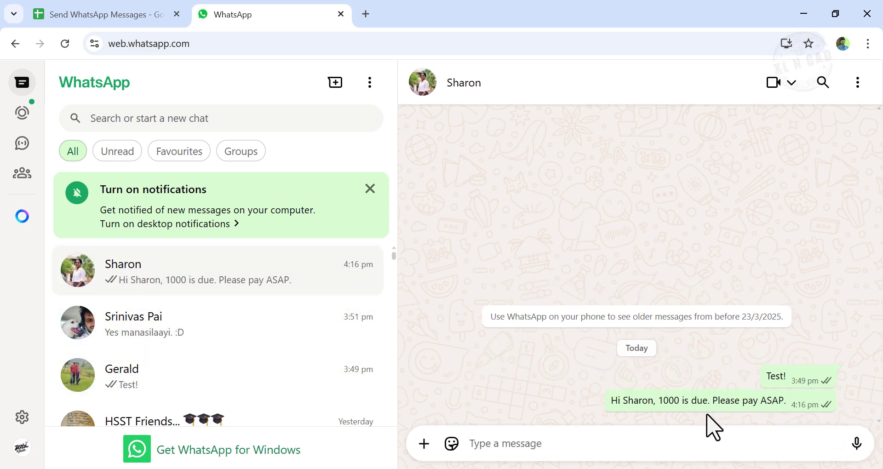
left_click(101, 14)
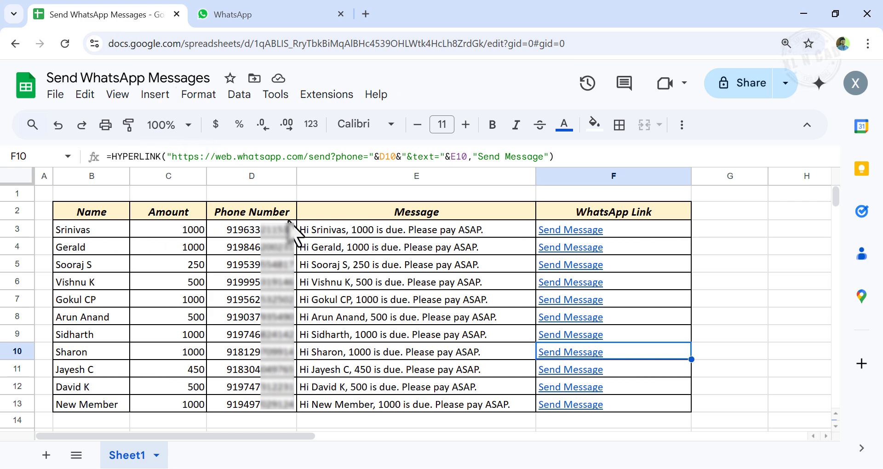
Open F3's Send Message link and send Srinivas's prefilled reminder
left_click(571, 230)
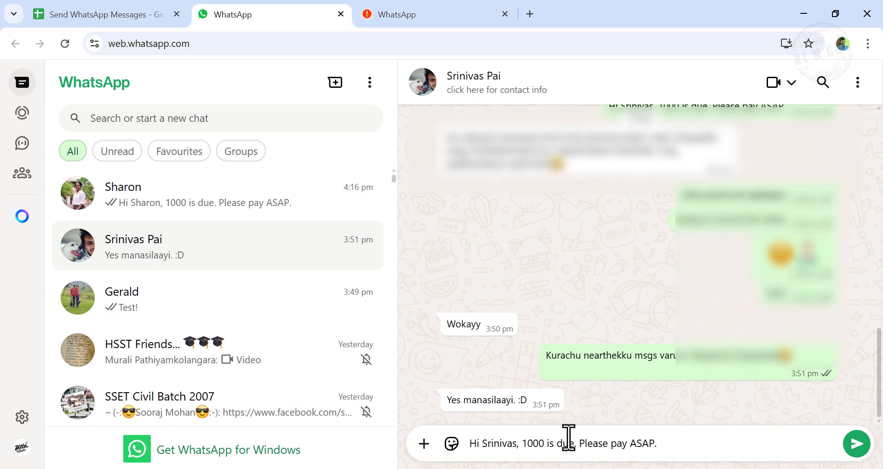
left_click(855, 443)
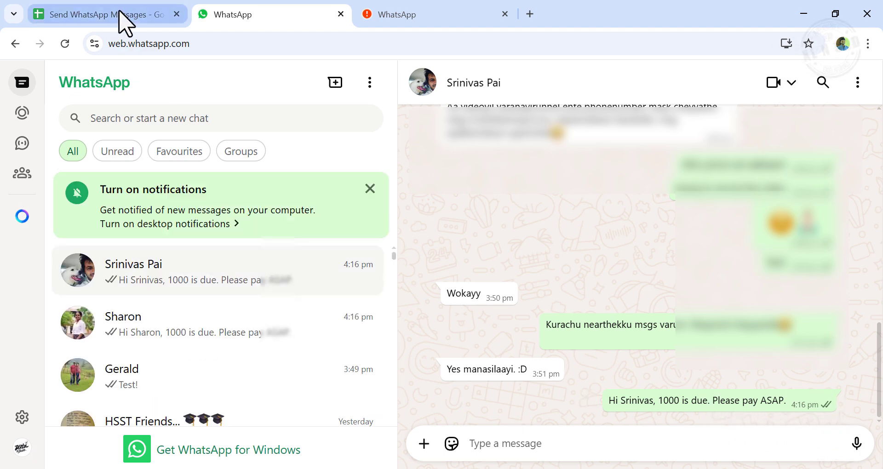
Open the New Member link in F13 and come back to the spreadsheet
left_click(101, 14)
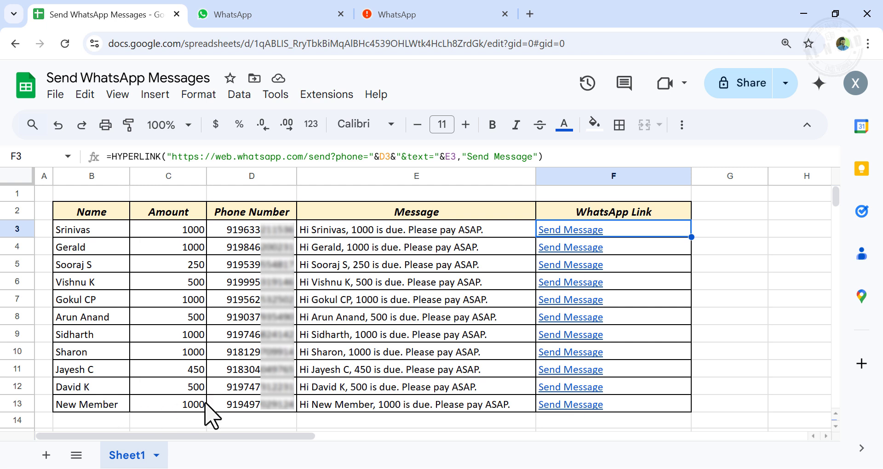
mouse_move(476, 411)
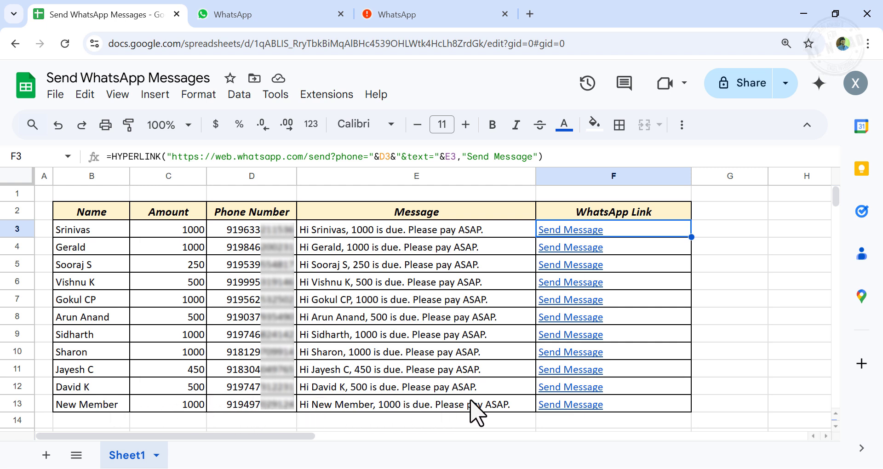
left_click(570, 405)
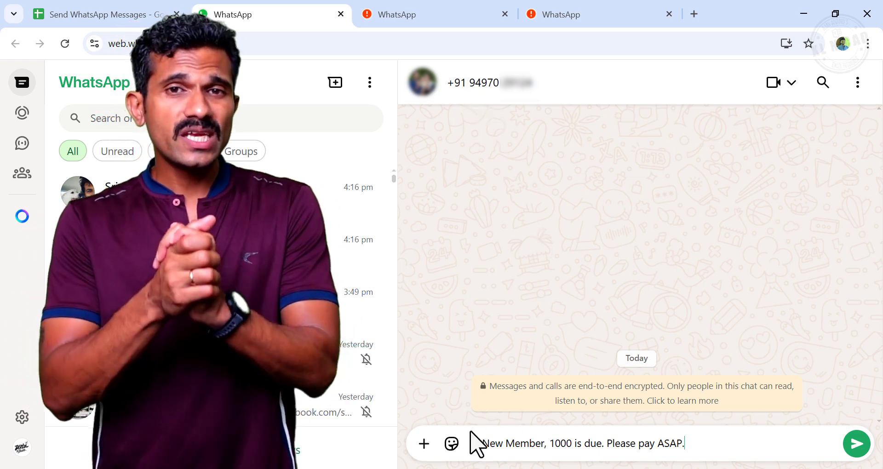
left_click(102, 14)
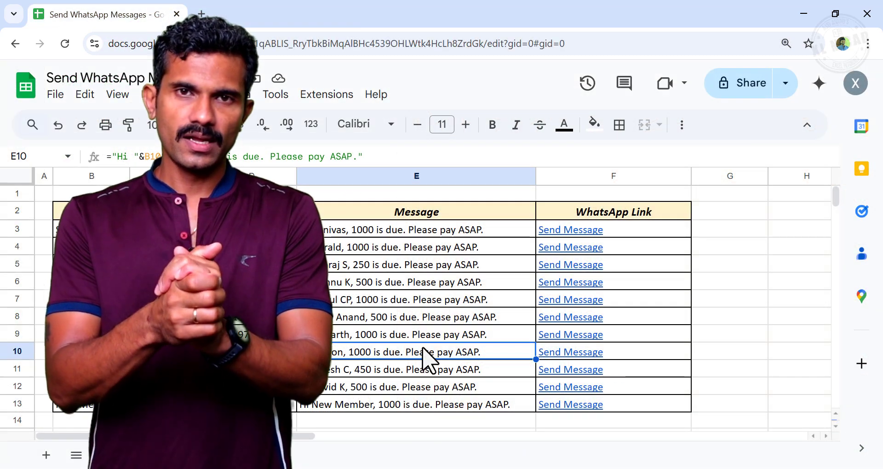